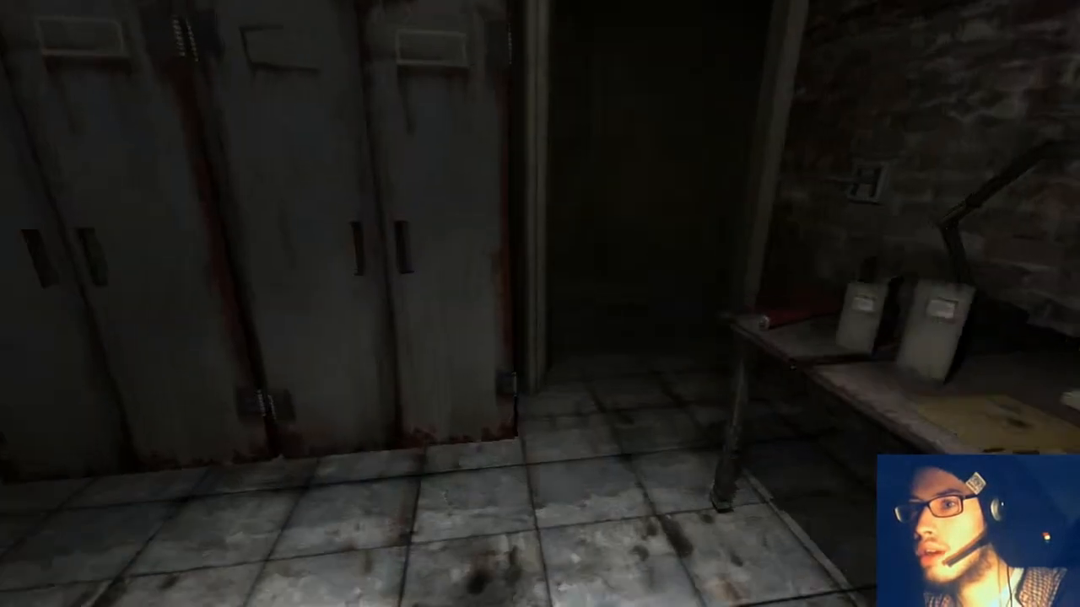
pyautogui.press('Tab')
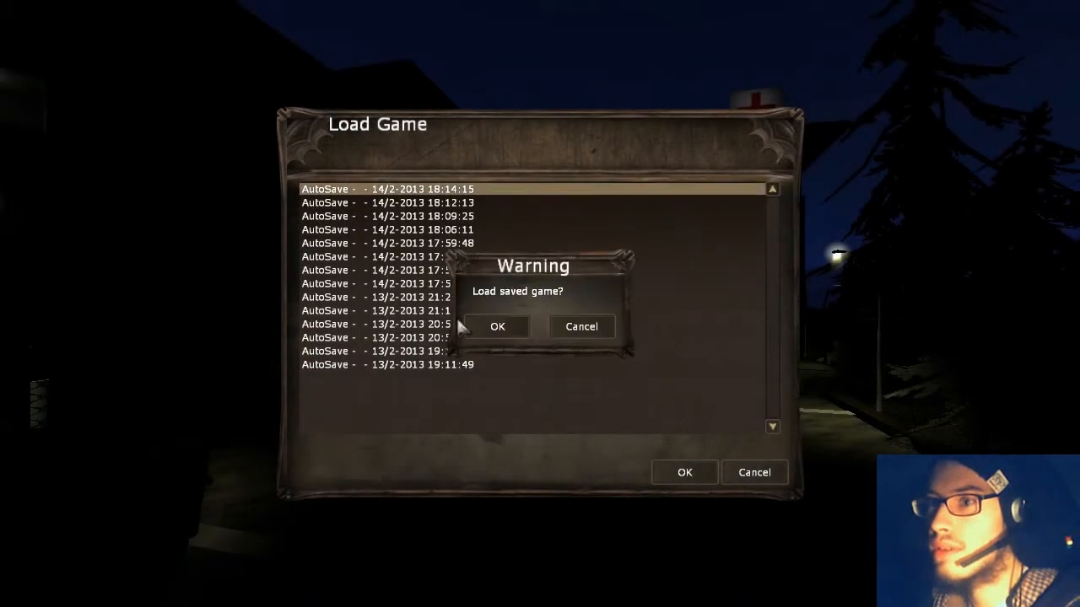
pyautogui.moveTo(507, 325)
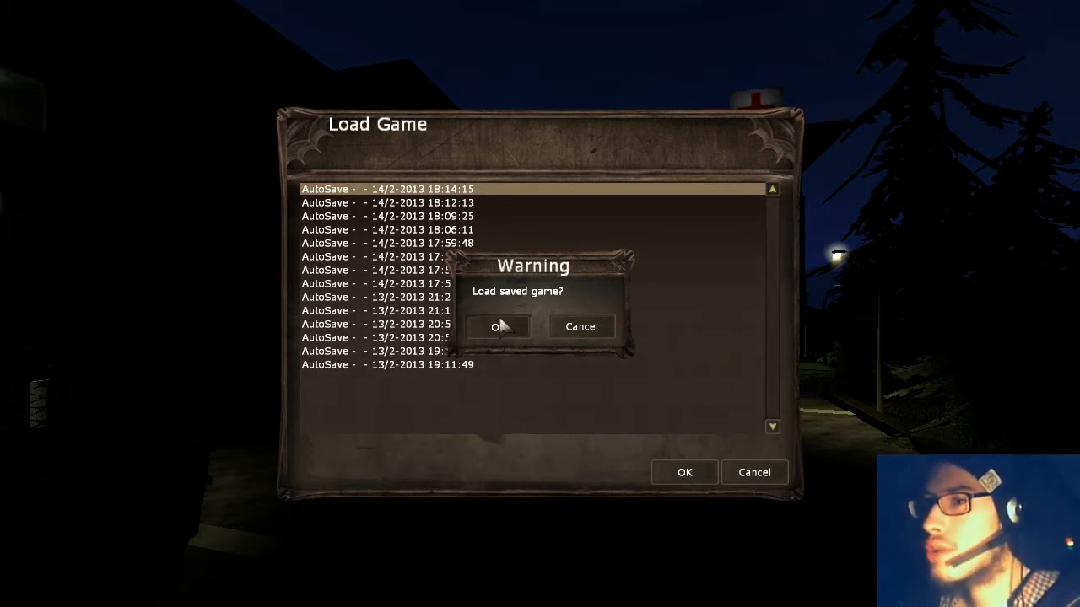
pyautogui.click(497, 326)
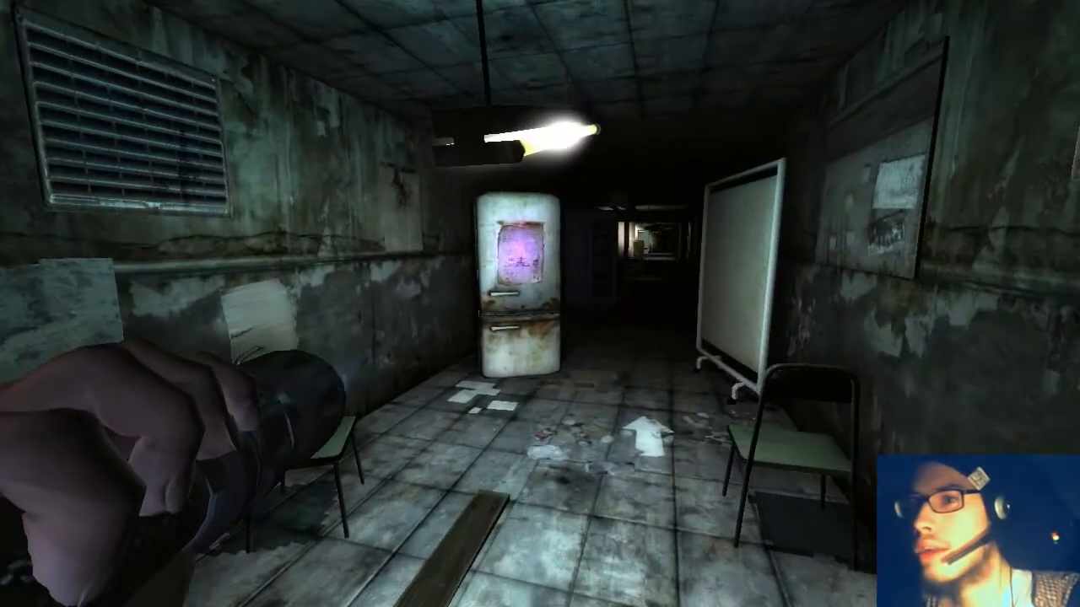
pyautogui.press('m')
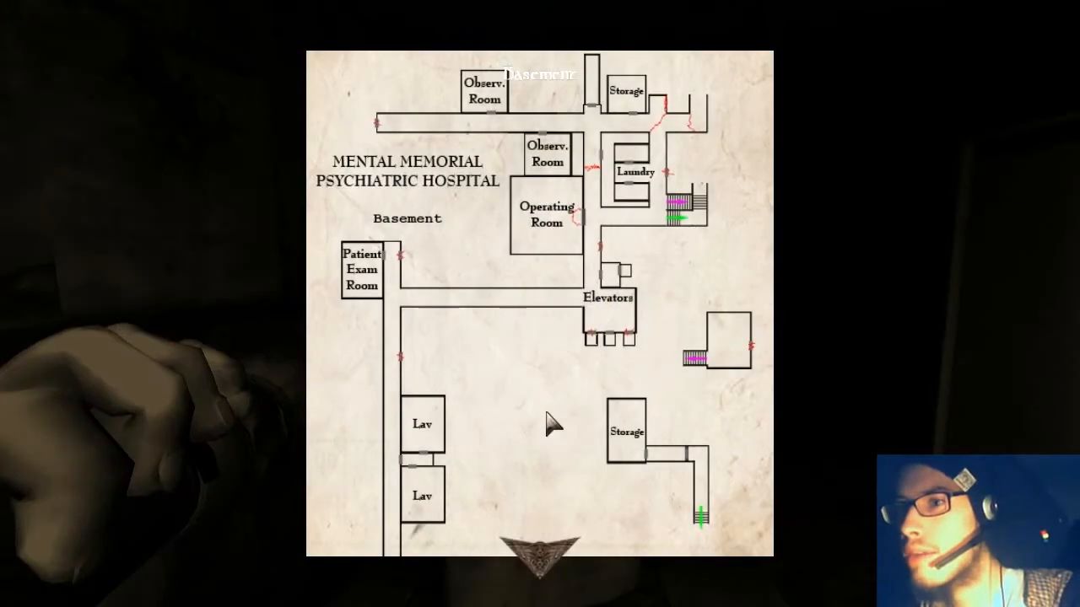
pyautogui.moveTo(512, 405)
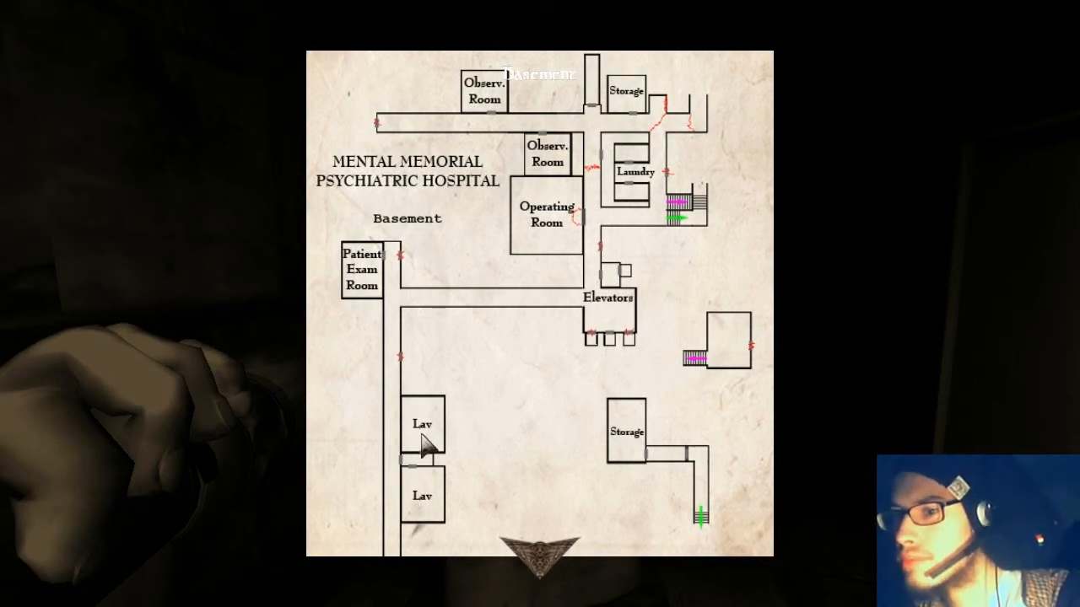
pyautogui.moveTo(552, 540)
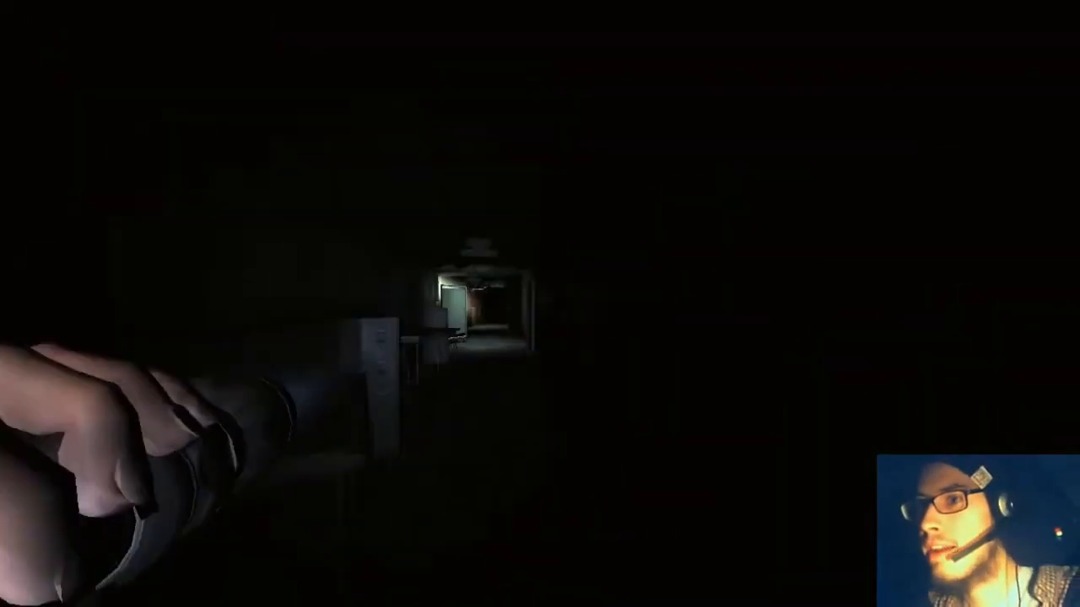
pyautogui.moveTo(540, 304)
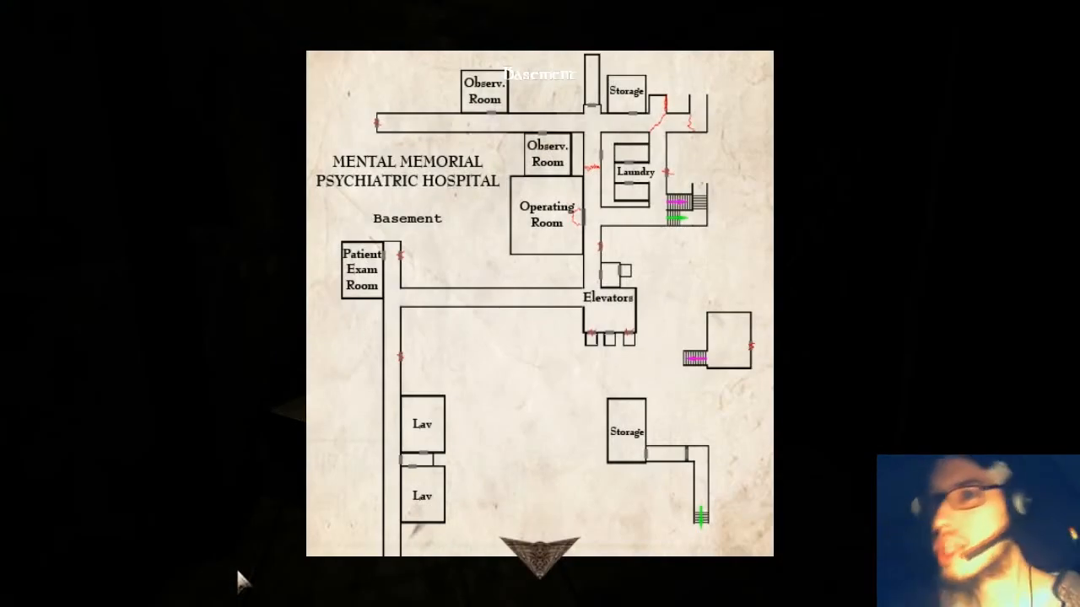
pyautogui.moveTo(416, 315)
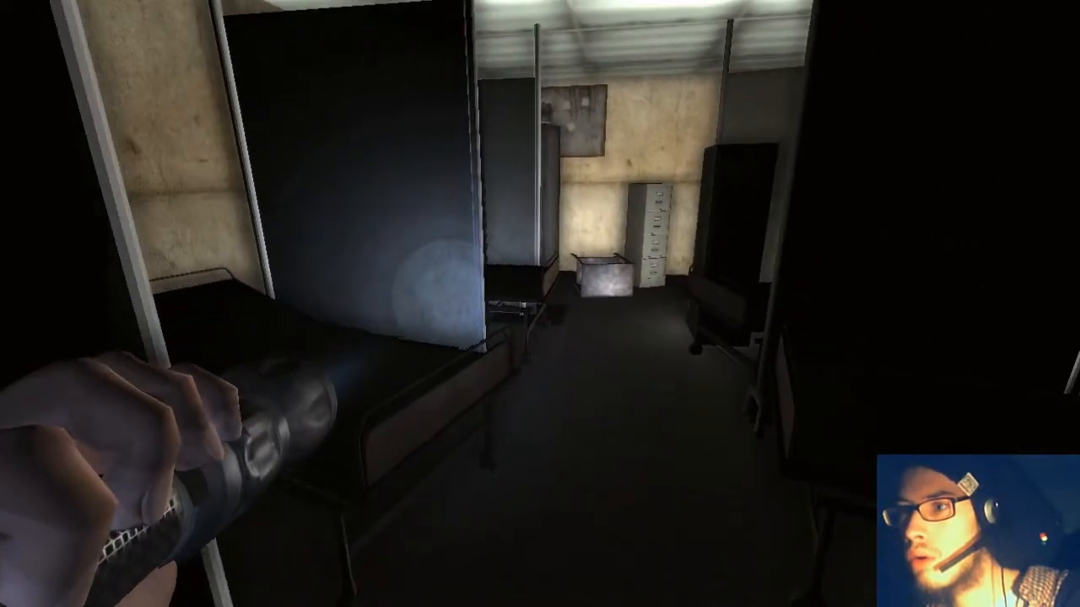
pyautogui.press('w')
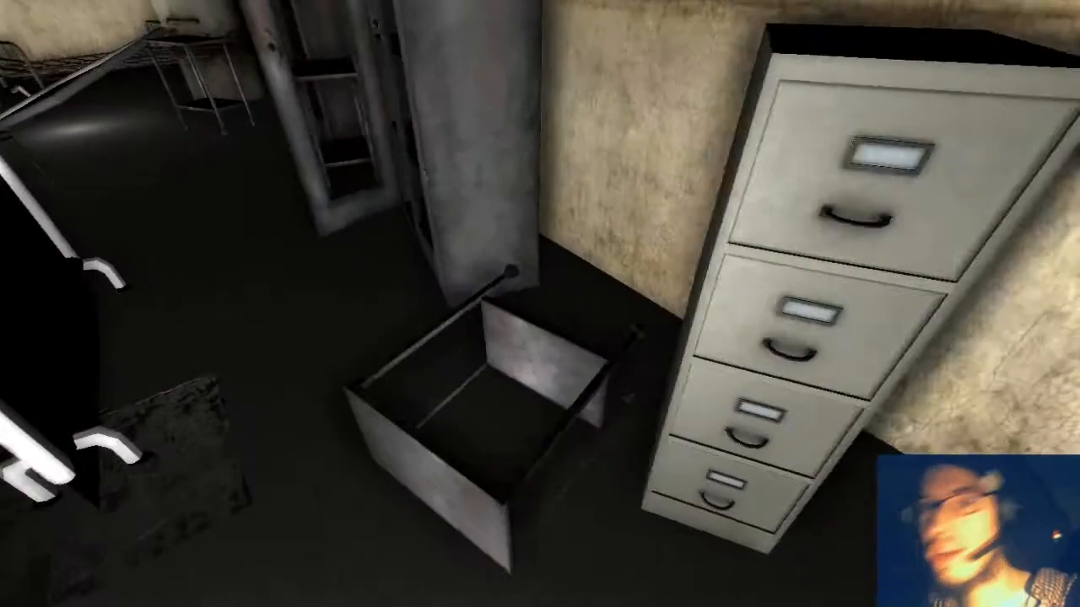
pyautogui.moveTo(539, 303)
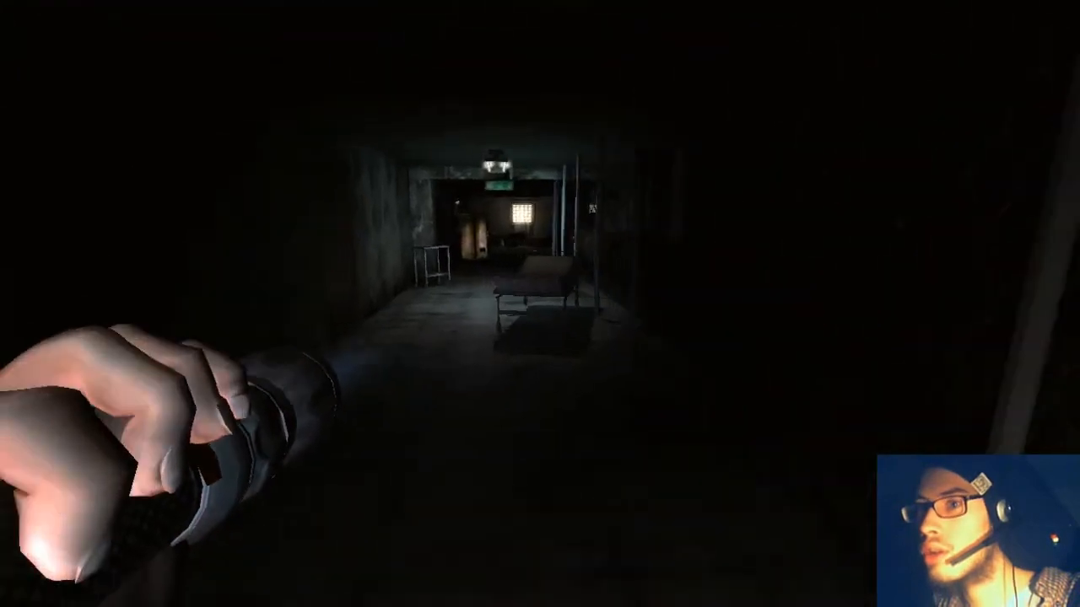
pyautogui.press('w')
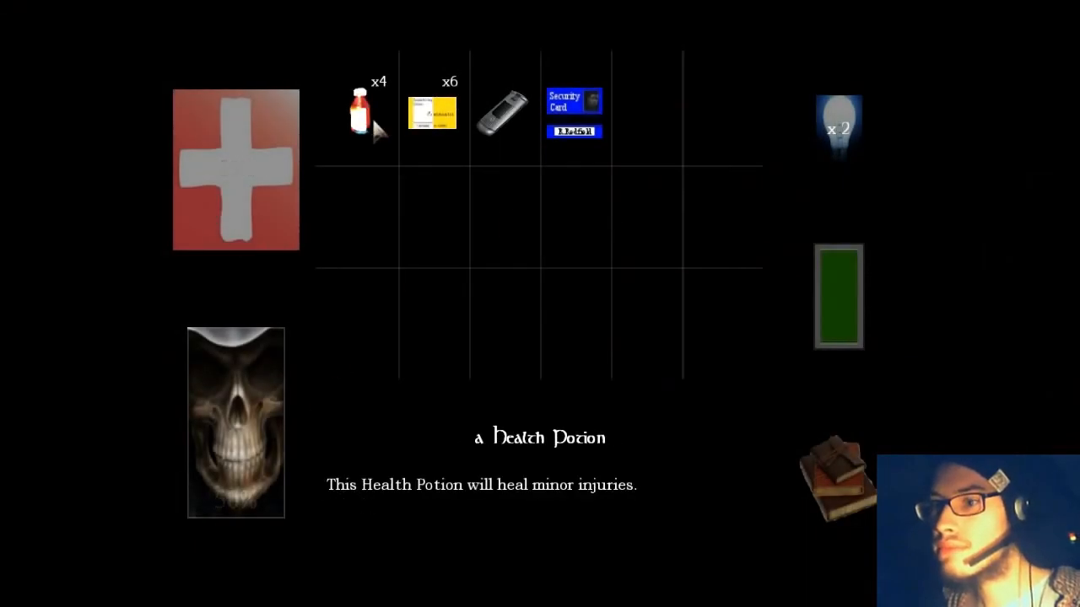
pyautogui.click(359, 110)
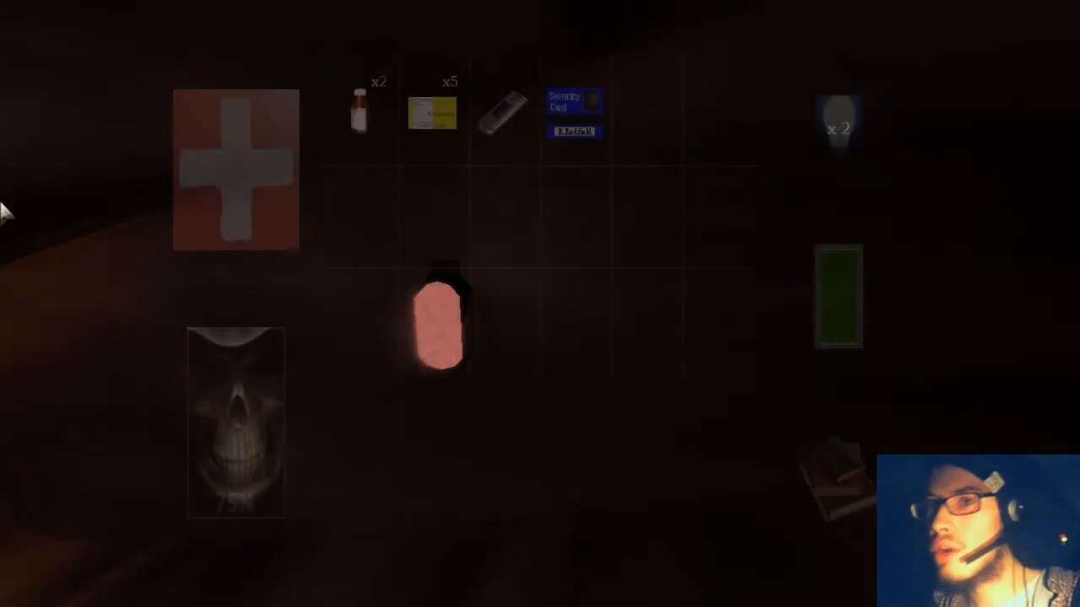
pyautogui.click(360, 110)
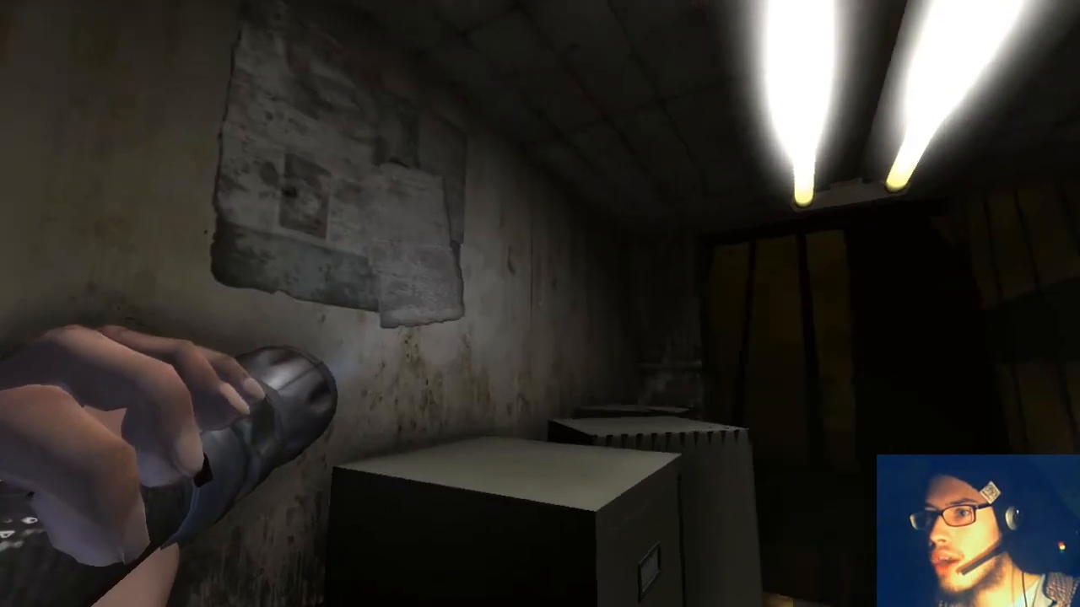
pyautogui.press('tab')
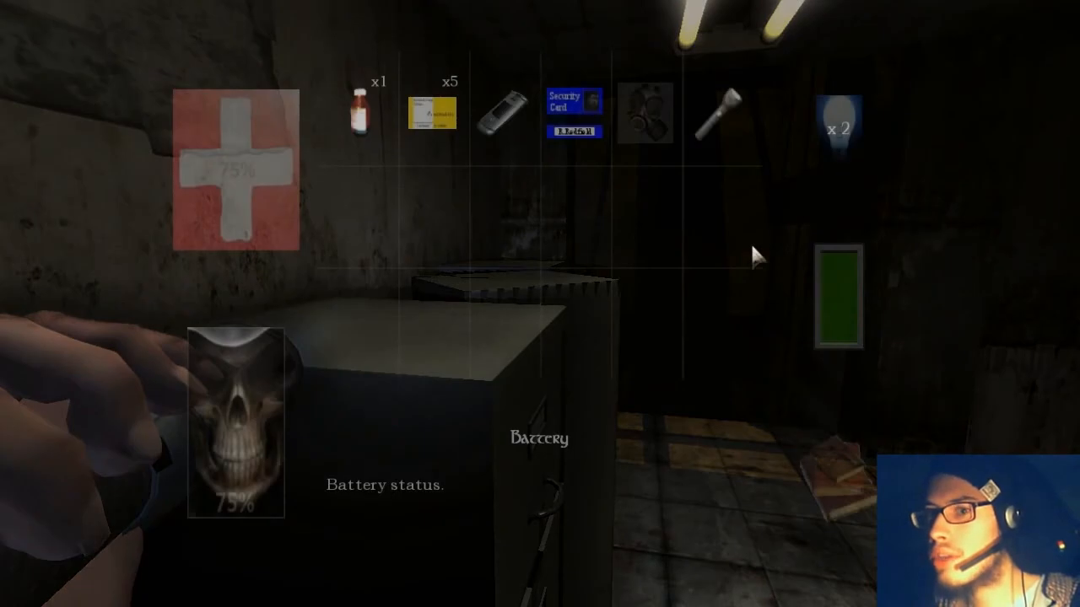